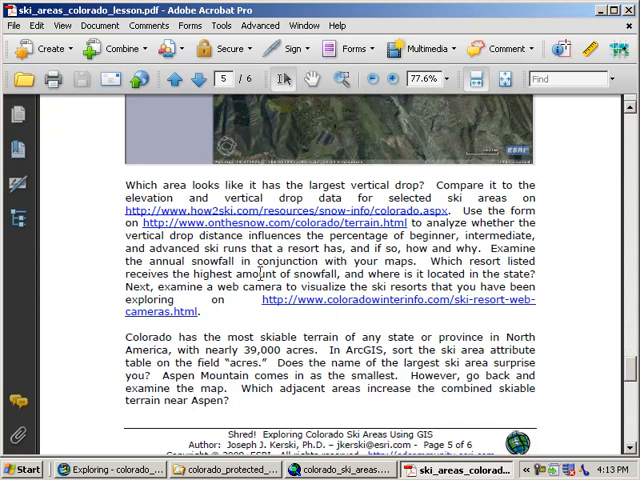
- Switch from ArcGIS Explorer to the colorado_ski_areas map in ArcMap
{"action": "left_click", "coordinate": [110, 470]}
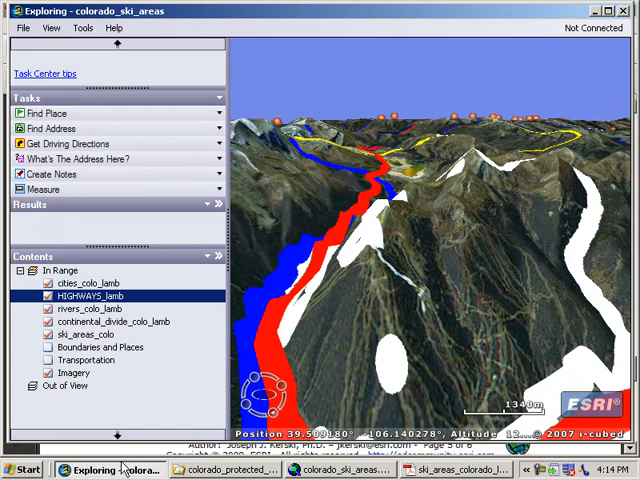
{"action": "mouse_move", "coordinate": [130, 470]}
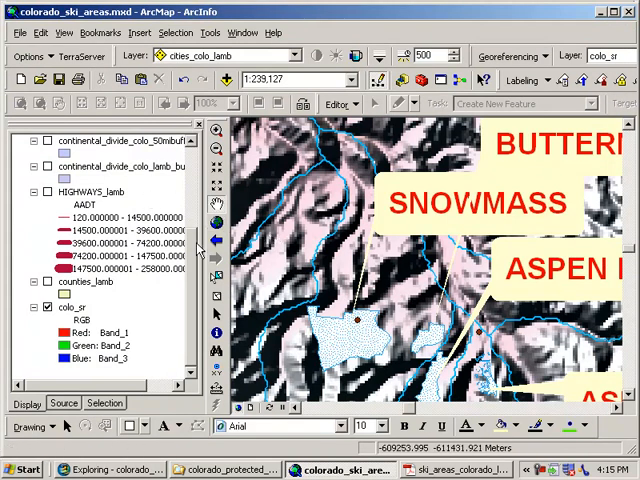
- Open the ski_areas_colo attribute table, sort ACRES descending, and centre the map on Aspen Mountain
{"action": "scroll", "scroll_direction": "up", "scroll_amount": 3}
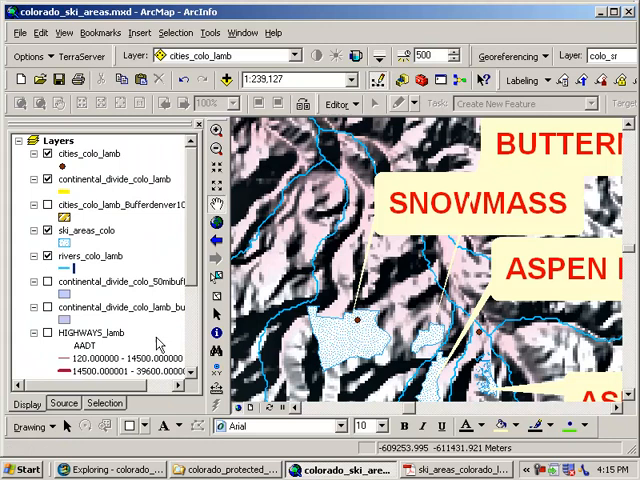
{"action": "scroll", "scroll_direction": "down", "scroll_amount": 3}
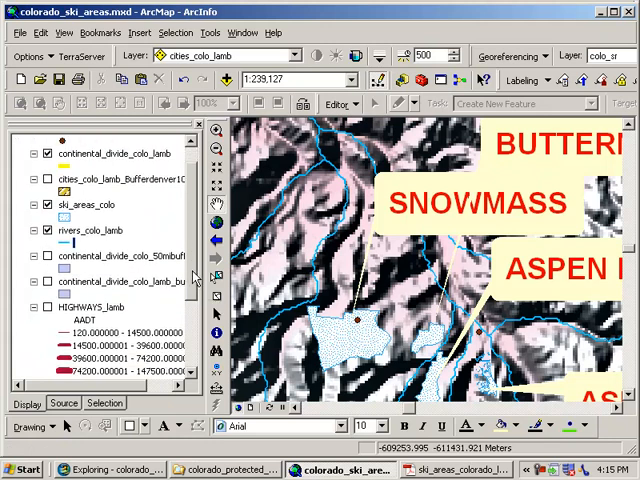
{"action": "right_click", "coordinate": [80, 204]}
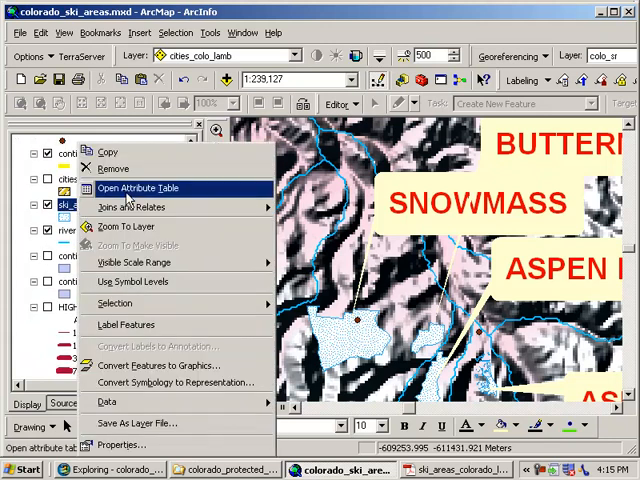
{"action": "left_click", "coordinate": [137, 188]}
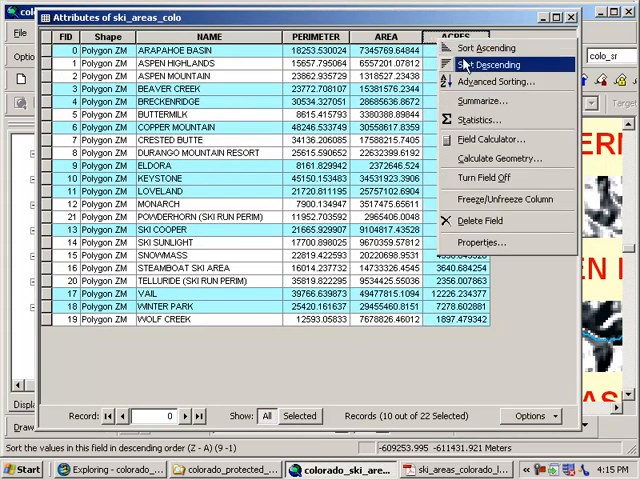
{"action": "left_click", "coordinate": [489, 64]}
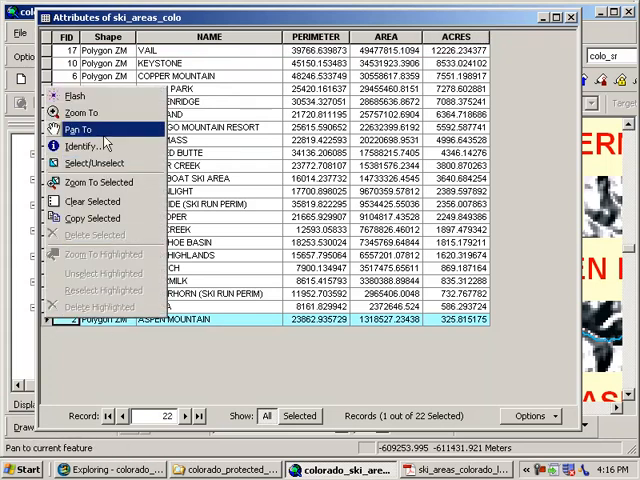
{"action": "left_click", "coordinate": [78, 130]}
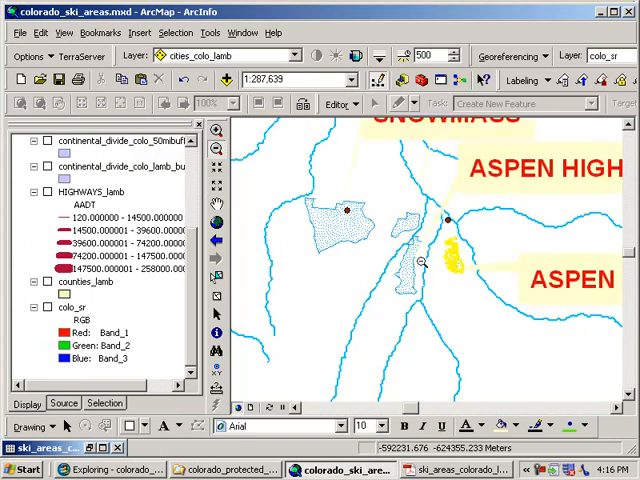
{"action": "mouse_move", "coordinate": [412, 264]}
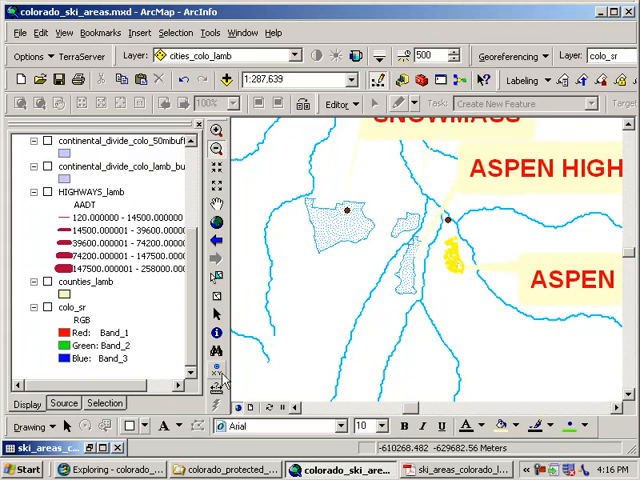
- Measure distances from Aspen Mountain to the narrow nearby and larger western ski areas
{"action": "left_click", "coordinate": [216, 375]}
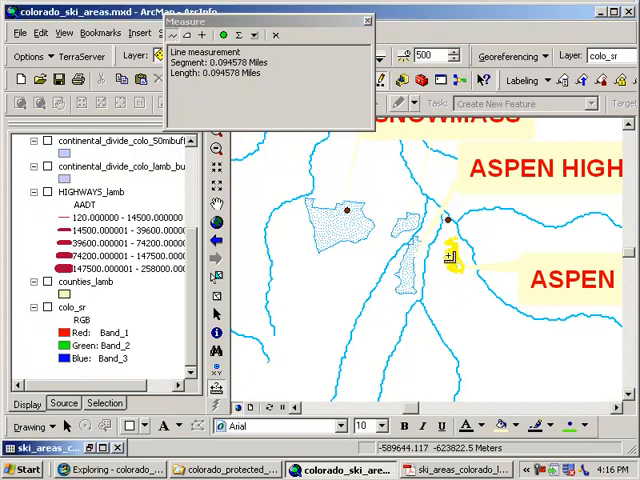
{"action": "left_click", "coordinate": [405, 270]}
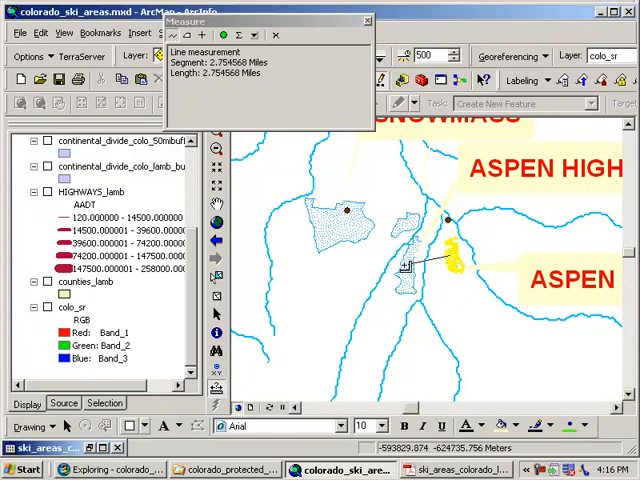
{"action": "left_click", "coordinate": [398, 223]}
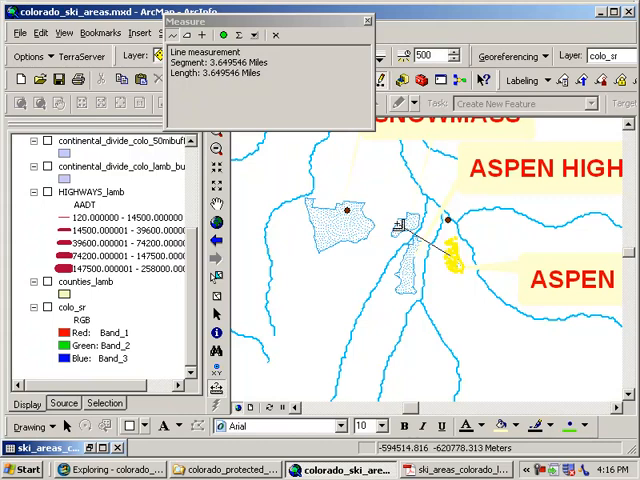
{"action": "left_click", "coordinate": [345, 225]}
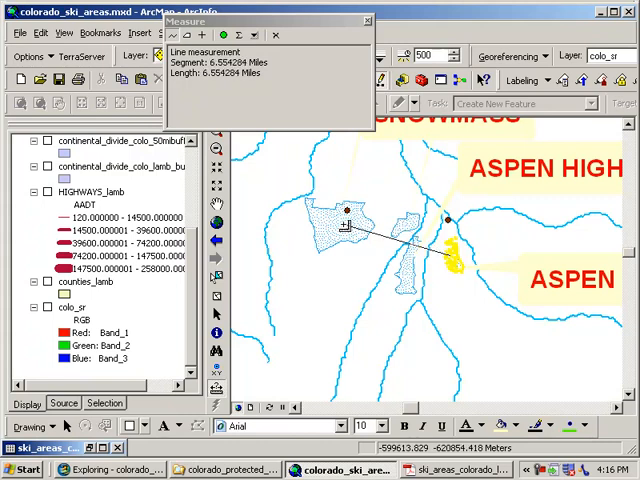